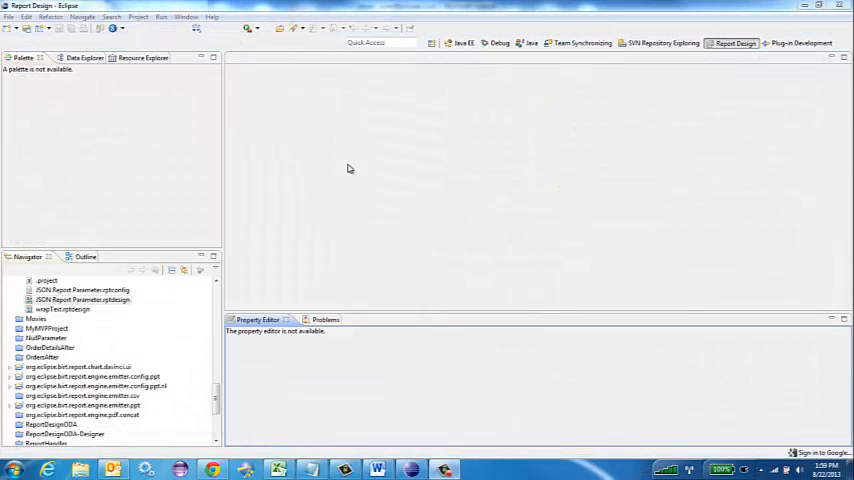
pyautogui.moveTo(316, 176)
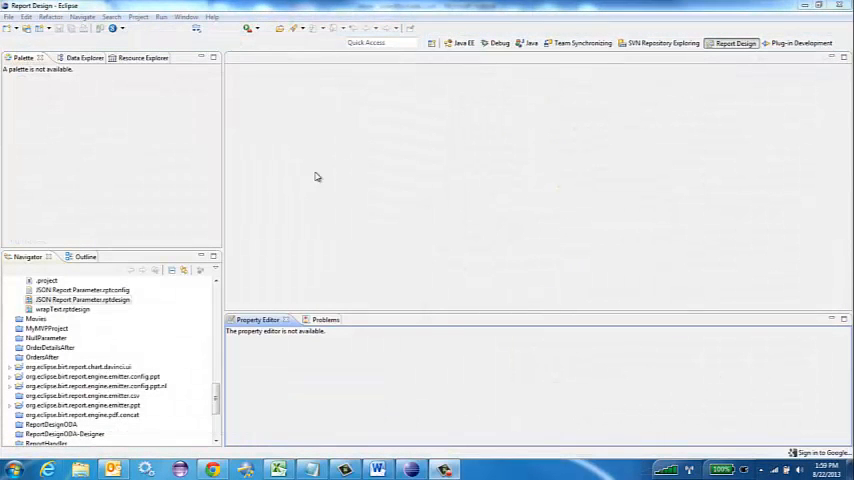
# Browse Eclipse's full list of available views via Window > Show View > Other….
pyautogui.click(184, 16)
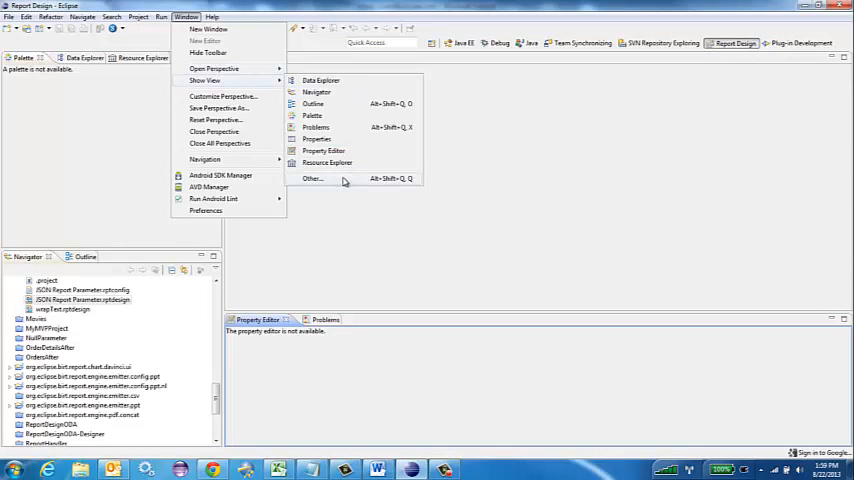
pyautogui.click(312, 178)
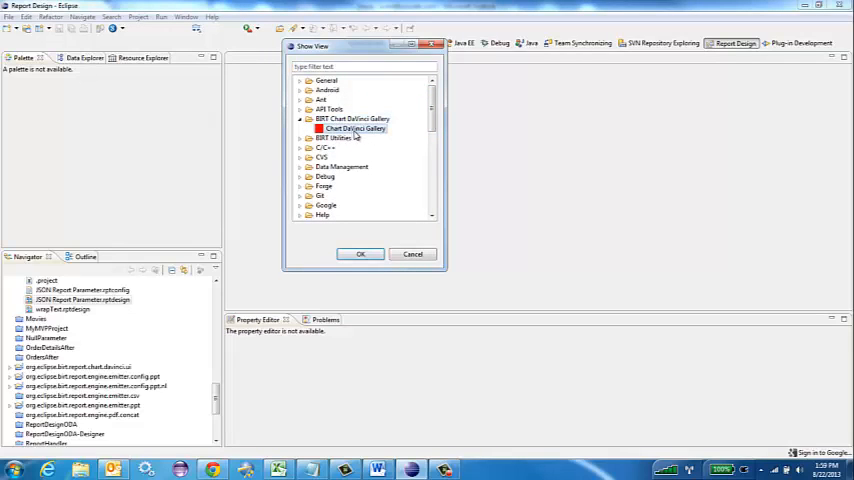
# Show the Chart DaVinci Gallery's line-chart templates and start applying one to the report.
pyautogui.click(360, 252)
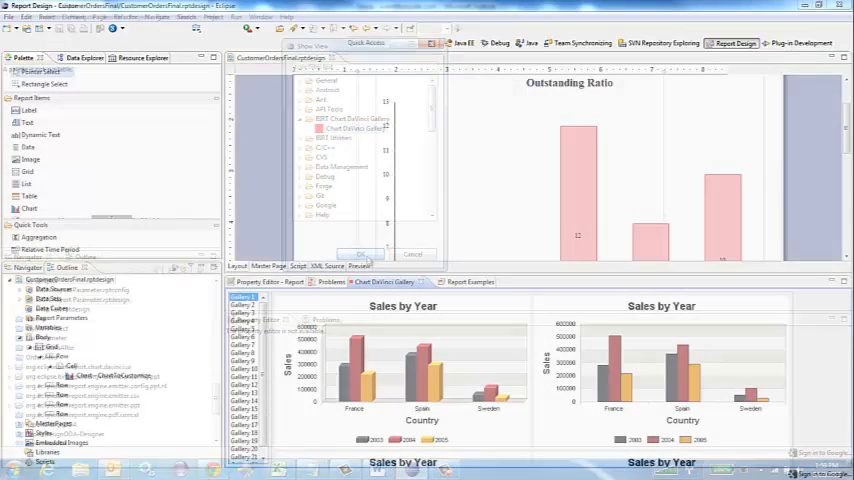
pyautogui.click(360, 252)
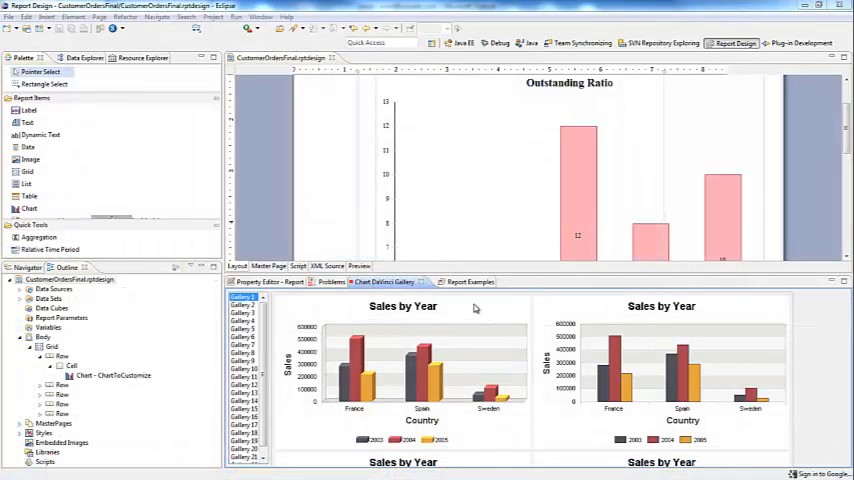
pyautogui.moveTo(374, 316)
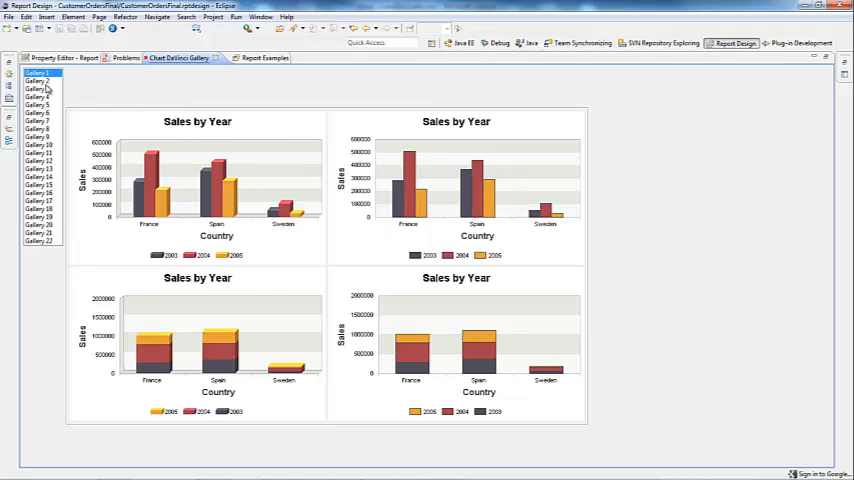
pyautogui.click(36, 100)
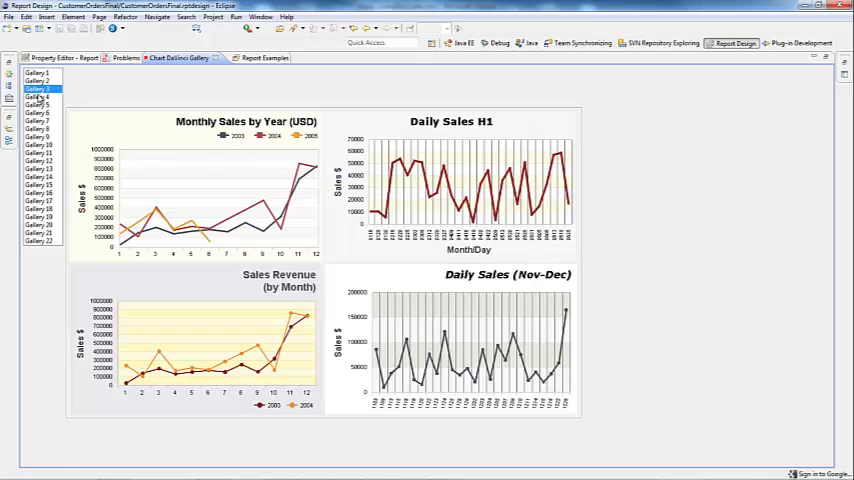
pyautogui.click(42, 120)
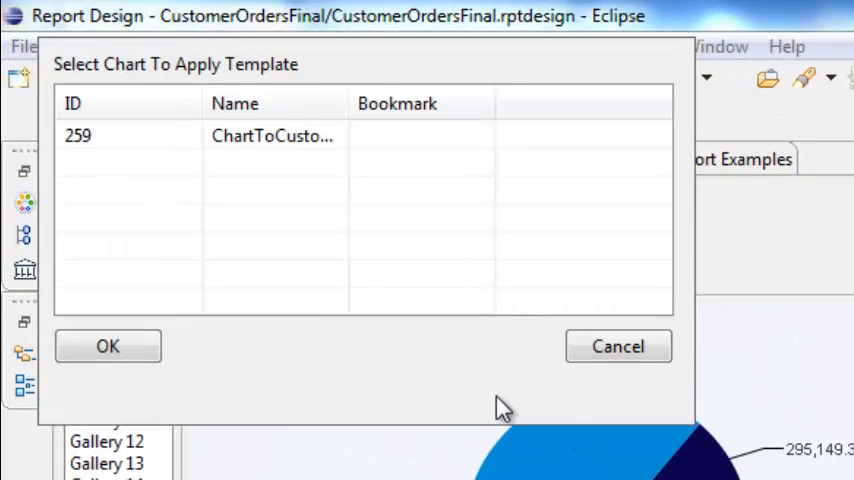
pyautogui.moveTo(328, 358)
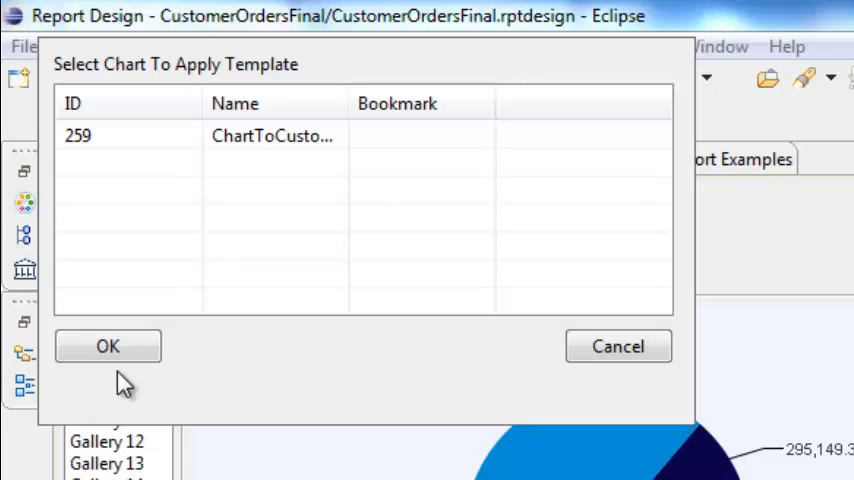
pyautogui.moveTo(428, 98)
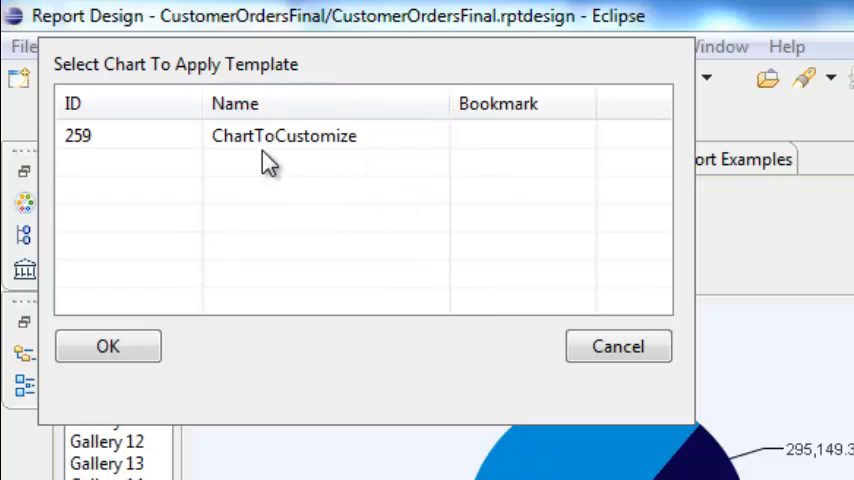
# Apply the gallery template to the ChartToCustomize chart (ID 259).
pyautogui.click(284, 136)
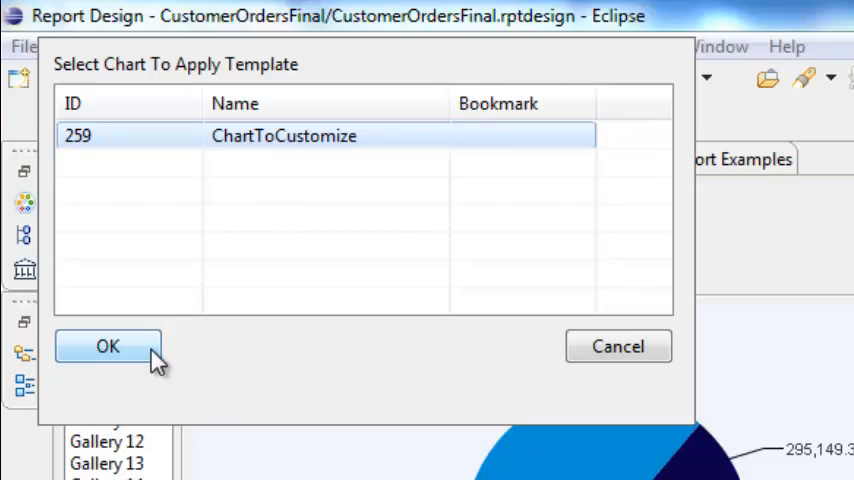
pyautogui.click(108, 346)
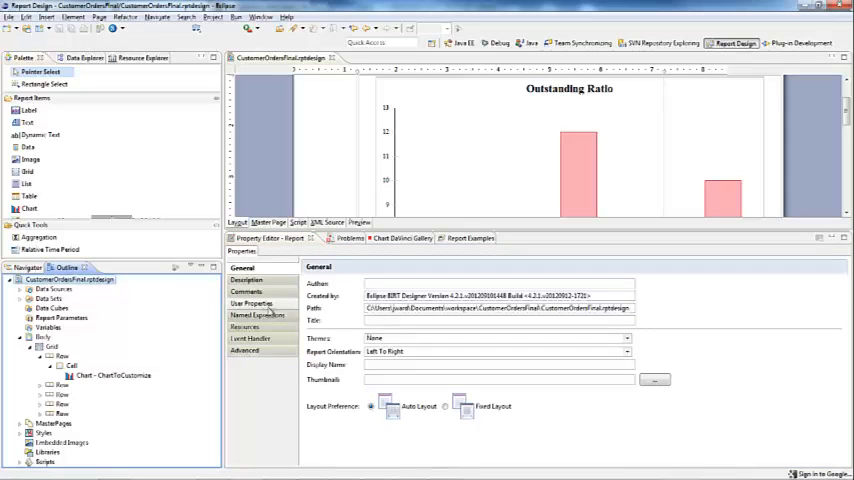
# Display the ChartToCustomize chart's template-generated script in the report editor's Script view.
pyautogui.click(252, 304)
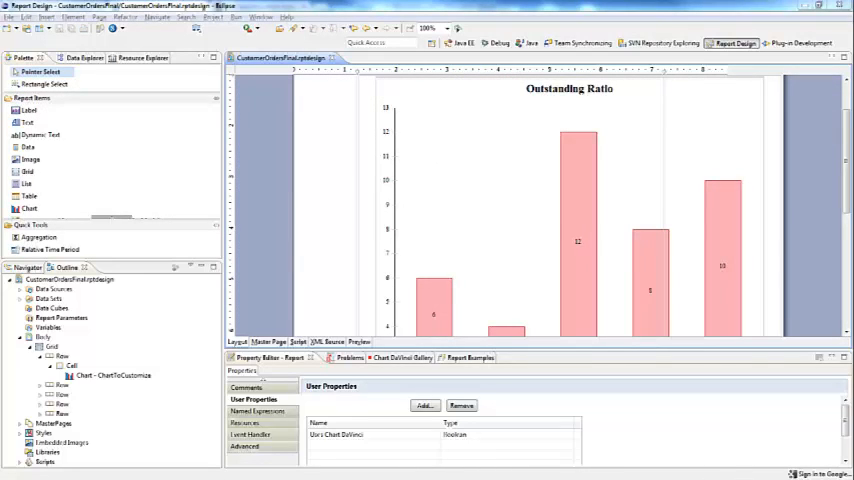
pyautogui.moveTo(548, 192)
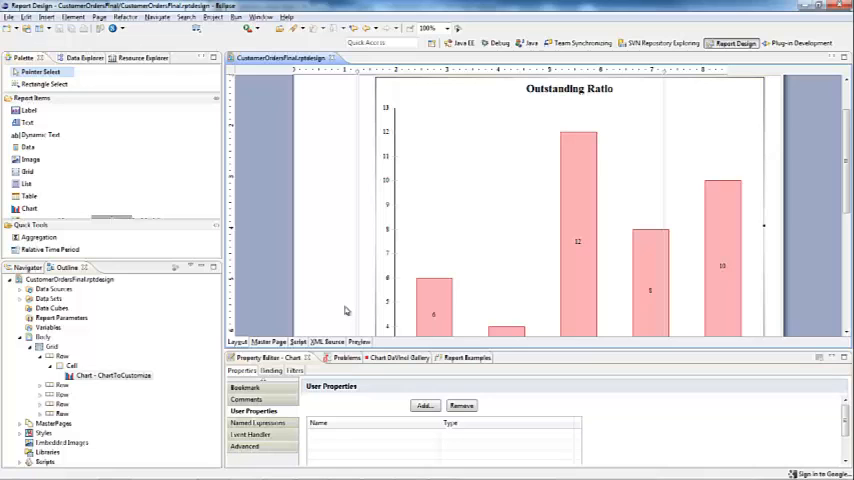
pyautogui.moveTo(340, 316)
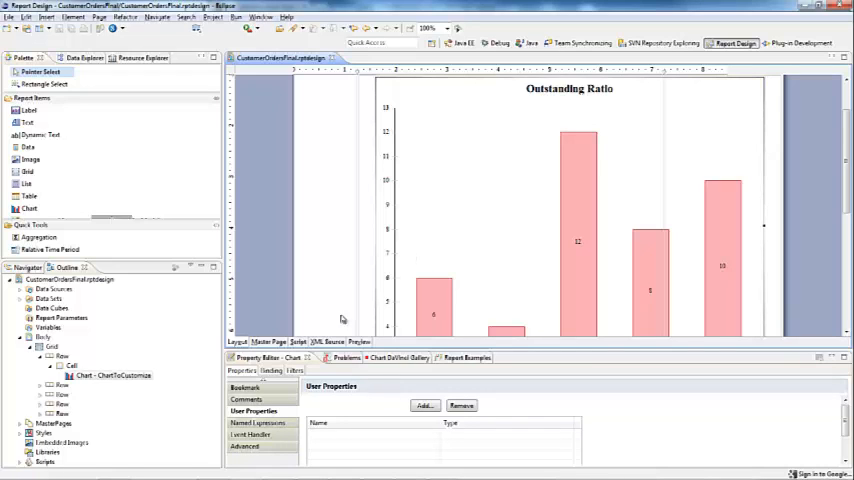
pyautogui.click(298, 340)
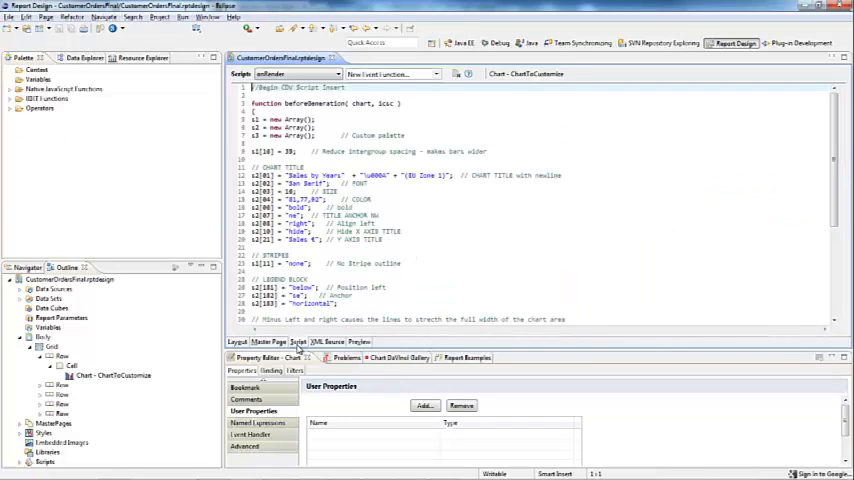